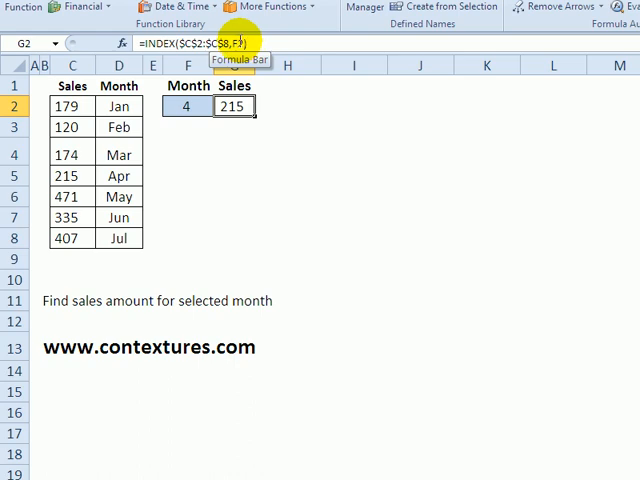
{"action": "mouse_move", "coordinate": [180, 105]}
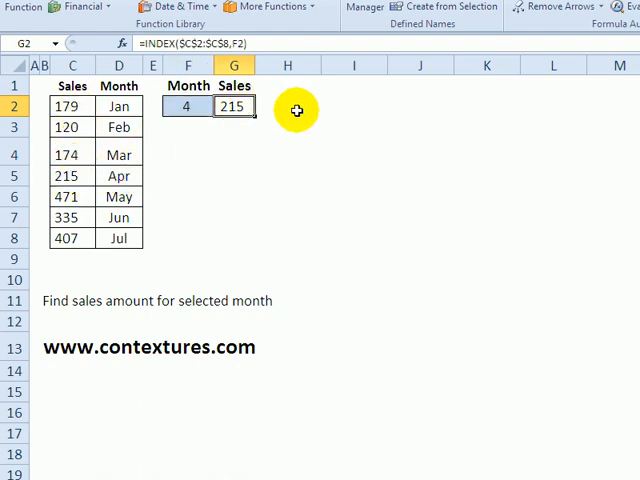
{"action": "mouse_move", "coordinate": [198, 423]}
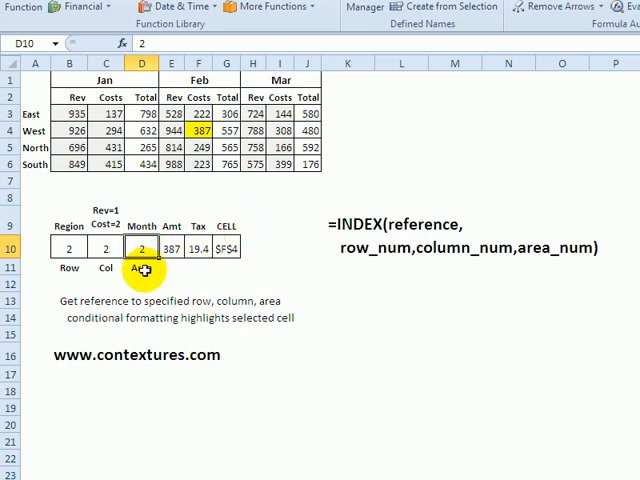
Switch to the multi-area INDEX sheet with Region, Cost and Month inputs in row 10
{"action": "left_click", "coordinate": [172, 247]}
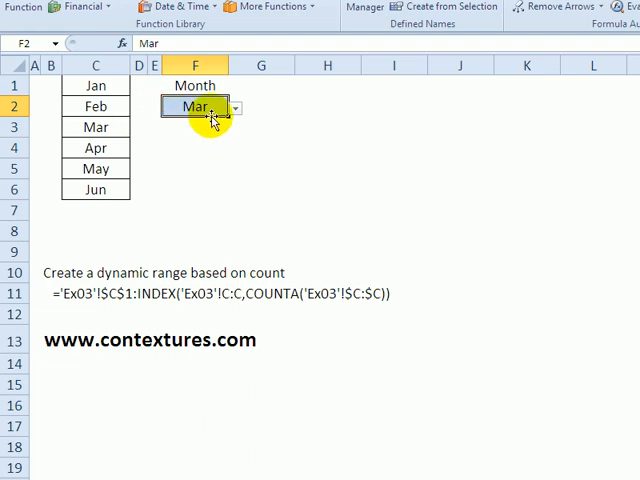
Check the F2 Month dropdown keeps Mar, then enter Jul in C7 below Jun
{"action": "left_click", "coordinate": [238, 107]}
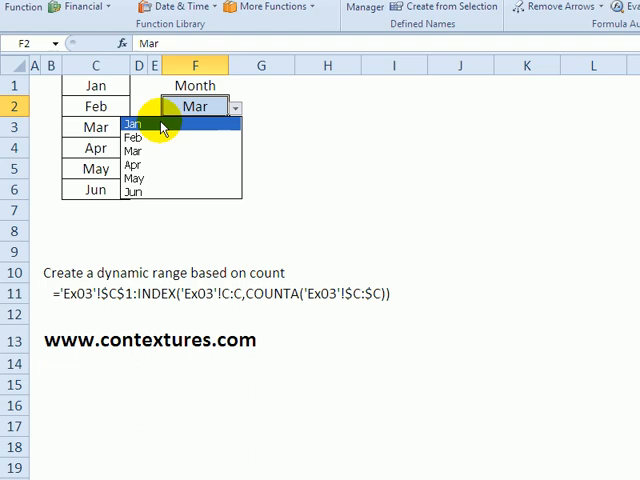
{"action": "mouse_move", "coordinate": [200, 106]}
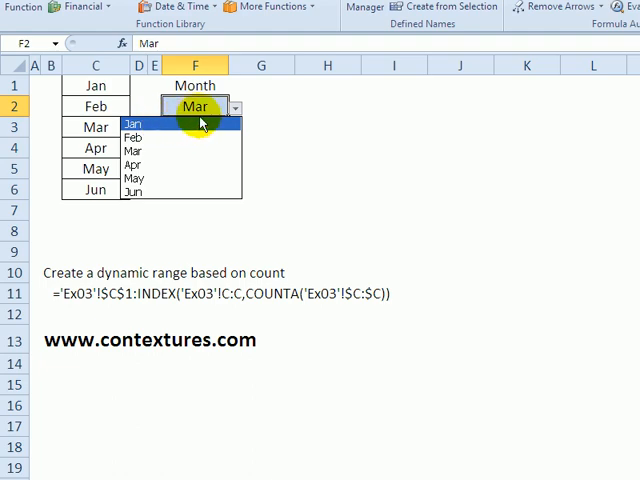
{"action": "mouse_move", "coordinate": [110, 195]}
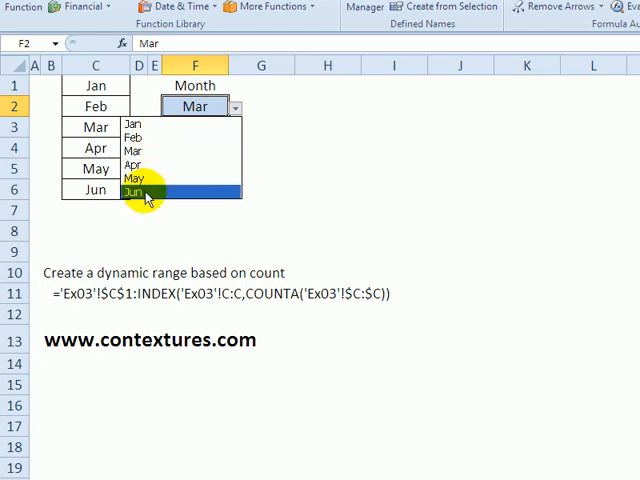
{"action": "left_click", "coordinate": [95, 189]}
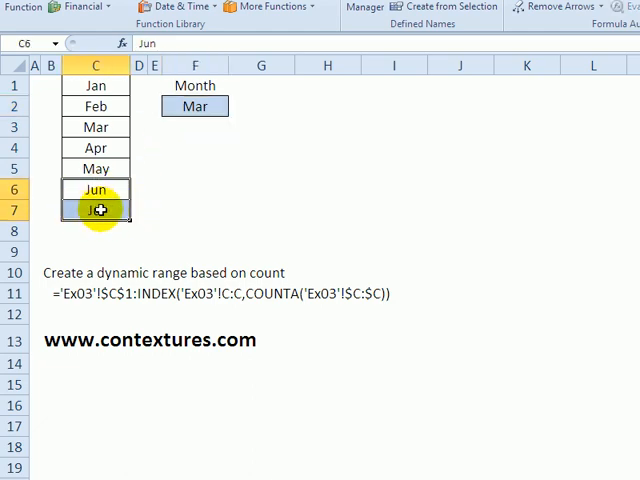
{"action": "left_click", "coordinate": [236, 106]}
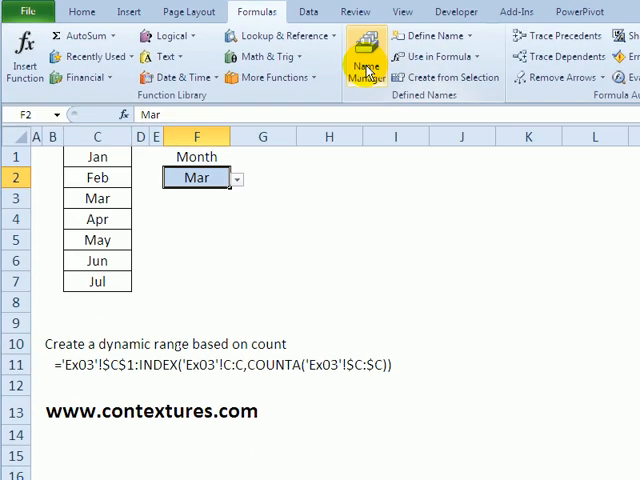
{"action": "left_click", "coordinate": [365, 55]}
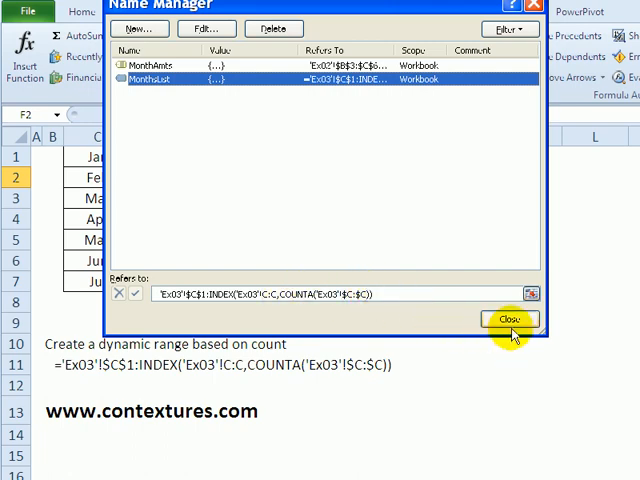
{"action": "left_click", "coordinate": [509, 319]}
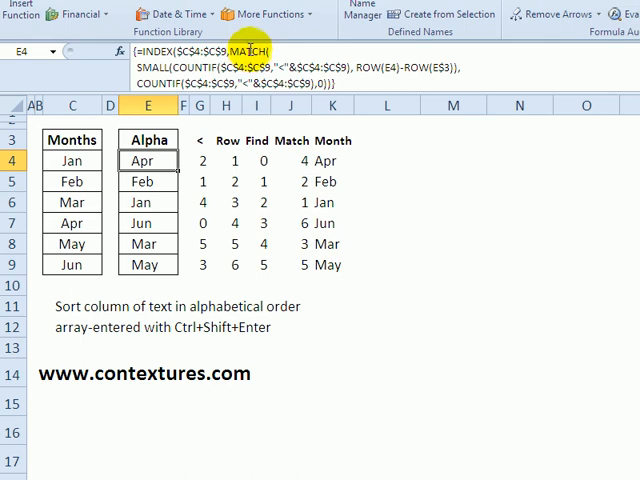
{"action": "mouse_move", "coordinate": [258, 52]}
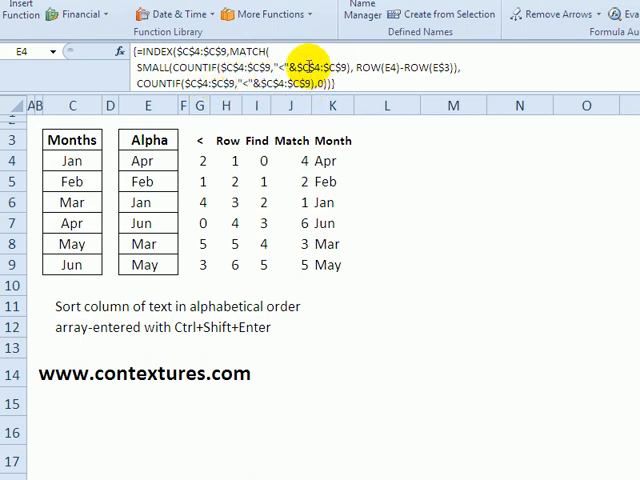
{"action": "left_click", "coordinate": [147, 160]}
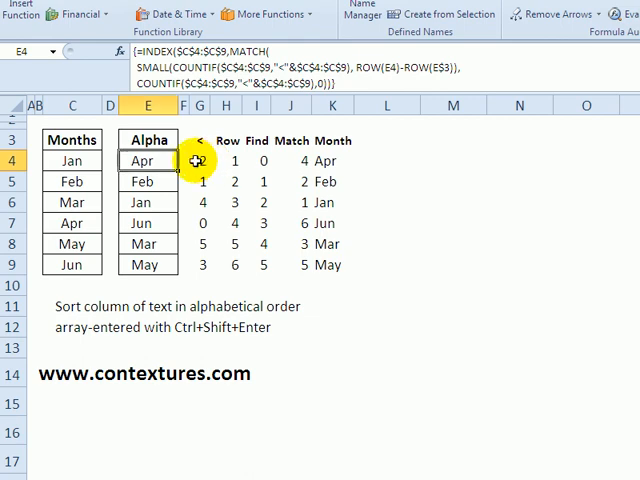
{"action": "left_click", "coordinate": [200, 160]}
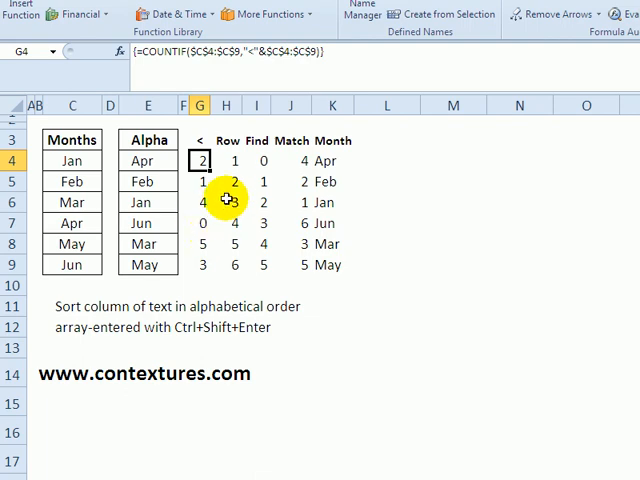
{"action": "left_click", "coordinate": [227, 160]}
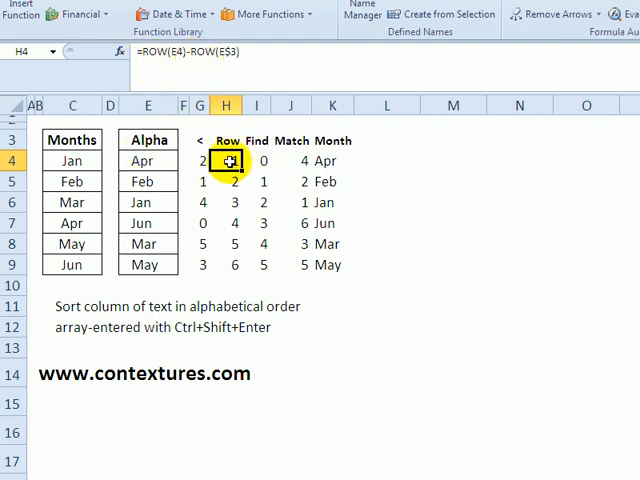
{"action": "left_click", "coordinate": [258, 160]}
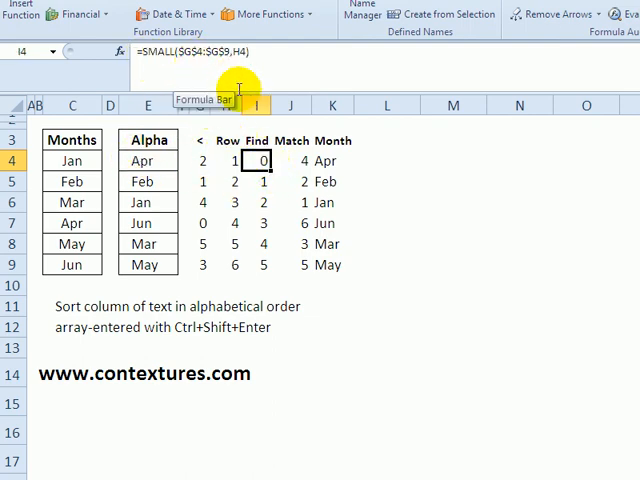